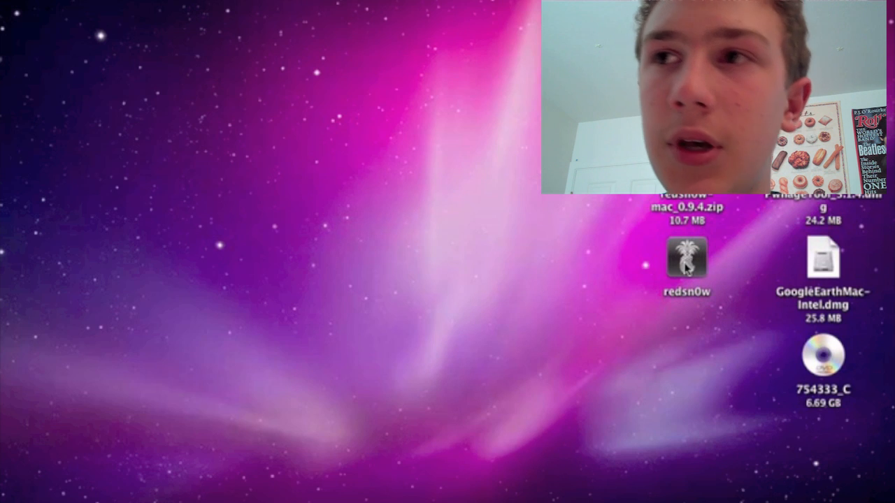
Launch redsn0w and browse to the iPhone1,2_3.1.2 IPSW on the Desktop so it is identified
double_click(685, 259)
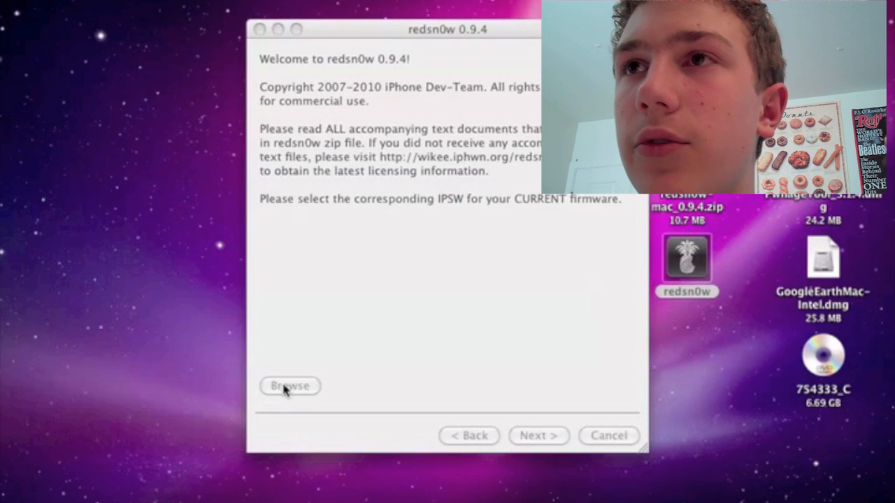
left_click(290, 386)
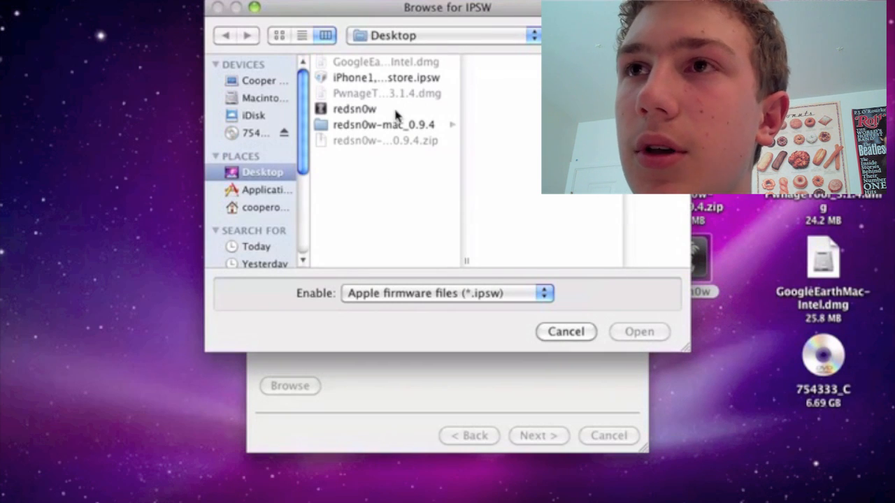
left_click(379, 79)
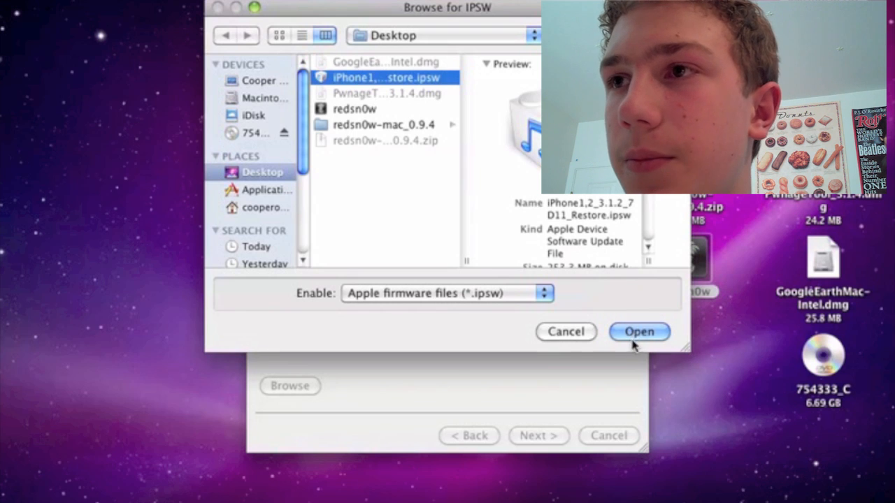
left_click(639, 333)
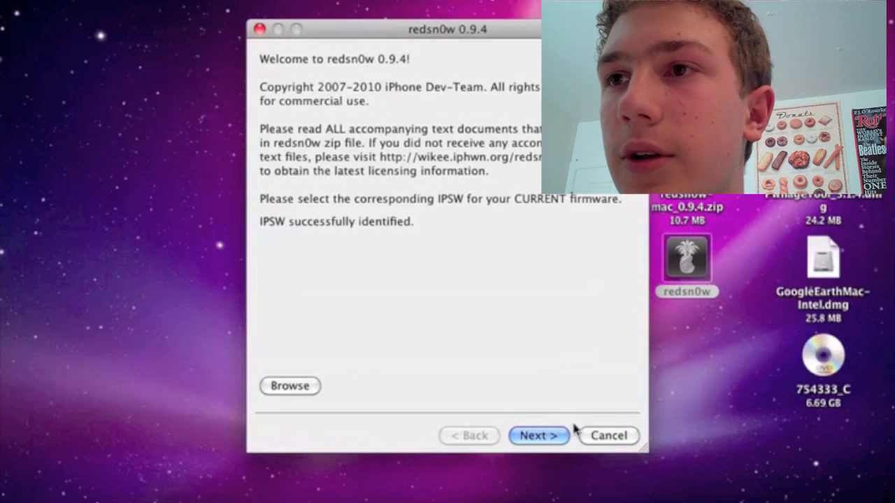
Advance to the options page, keep Install Cydia checked, and tick Custom boot logo
left_click(539, 436)
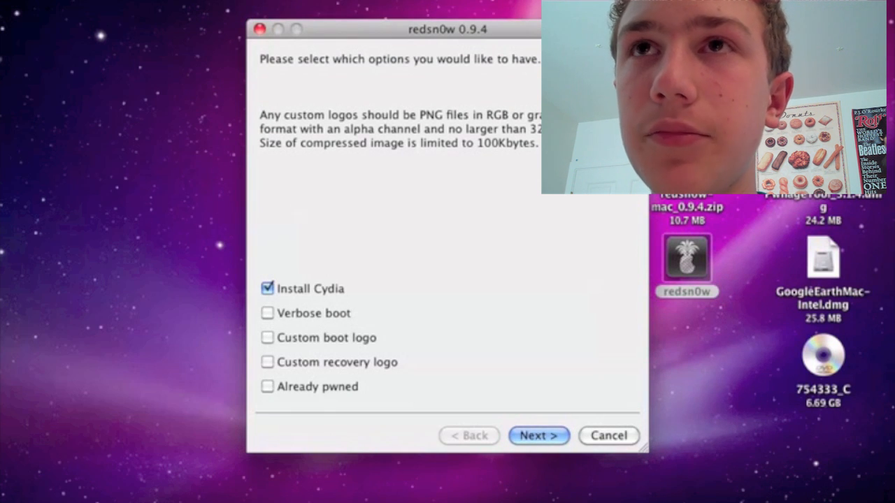
mouse_move(333, 439)
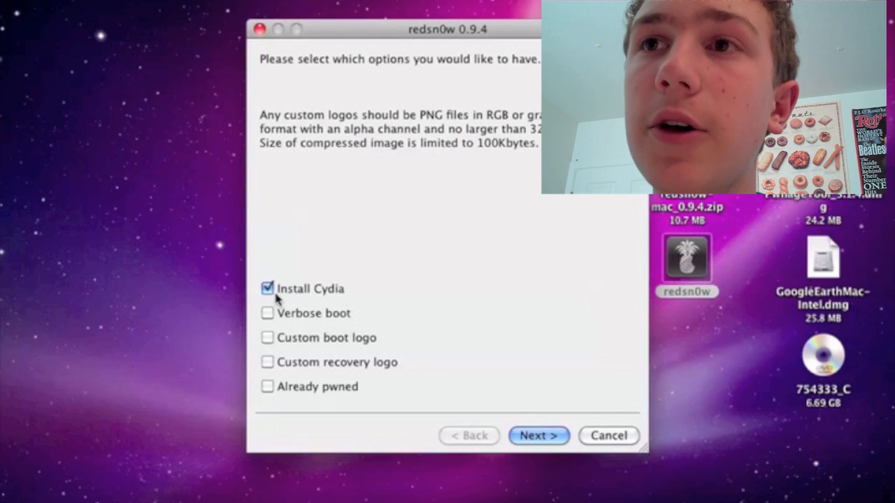
left_click(268, 288)
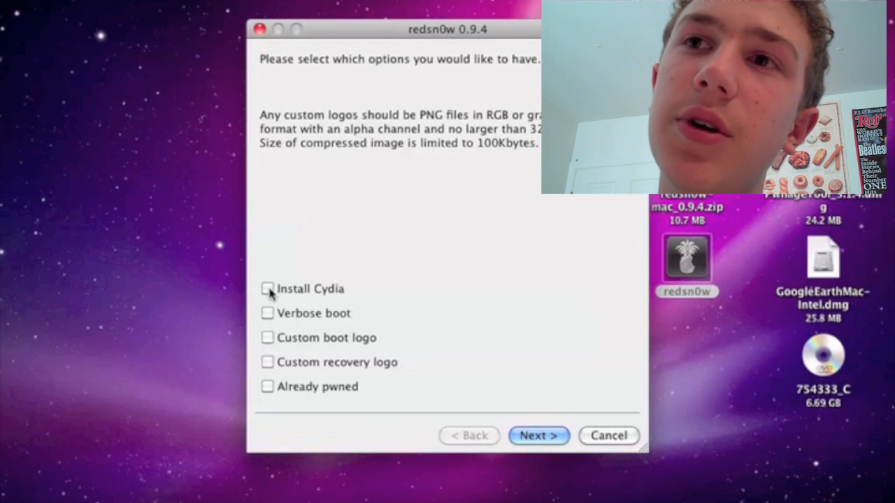
left_click(266, 288)
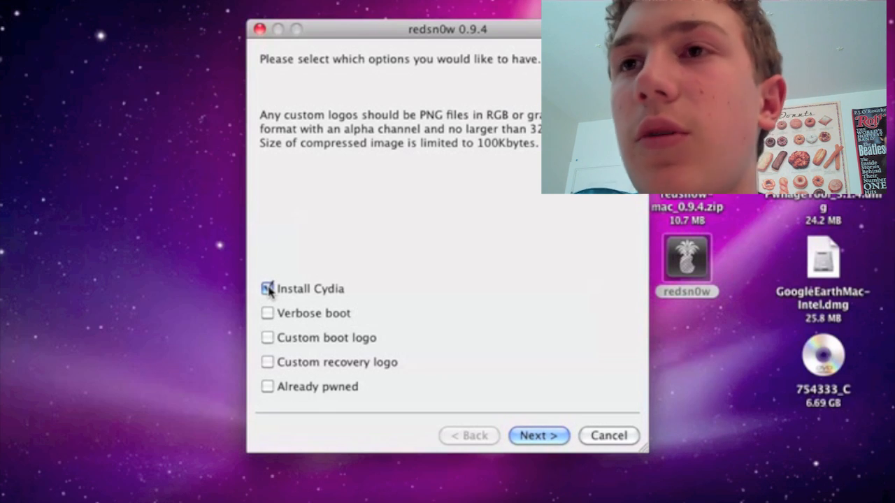
left_click(267, 288)
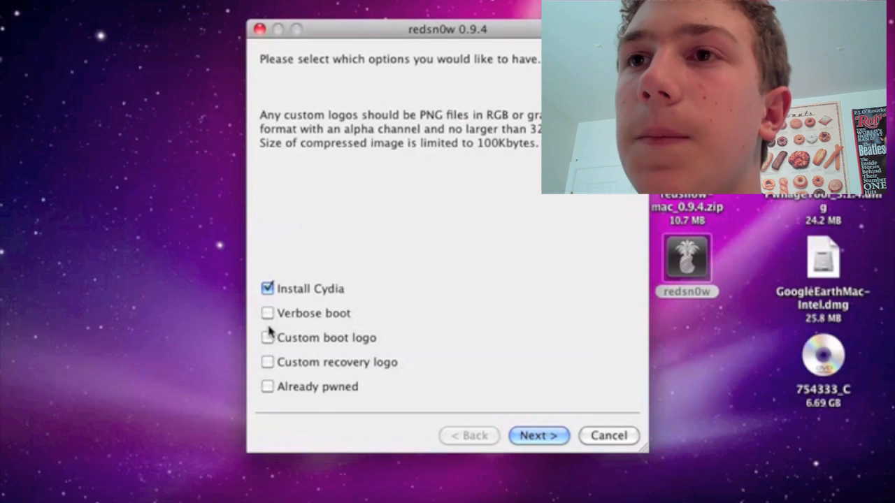
left_click(268, 337)
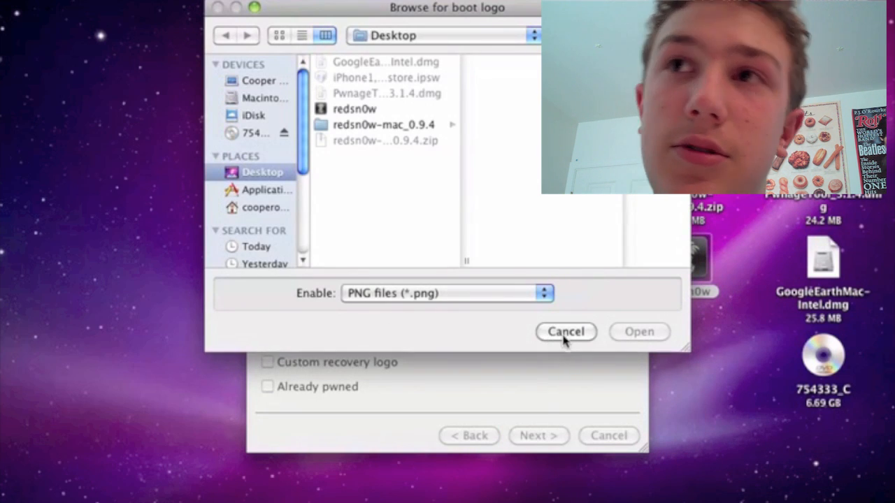
Cancel the Browse for boot logo dialog without choosing an image
left_click(566, 332)
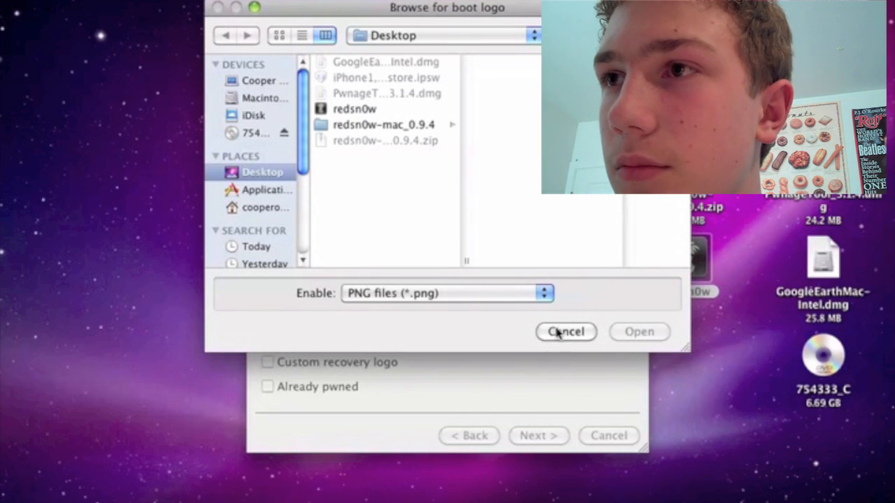
left_click(566, 331)
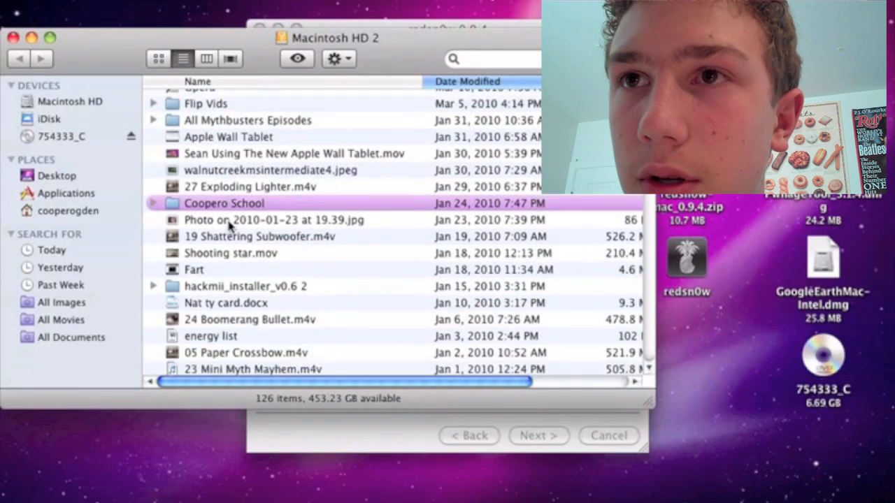
In Finder on Macintosh HD 2, enter My stuff and drag apple.jpg onto the Desktop
scroll("down", 3)
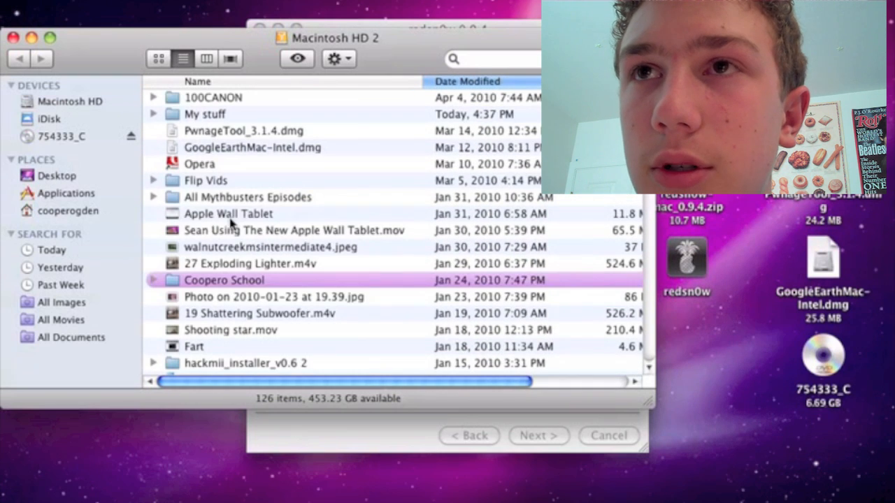
double_click(205, 115)
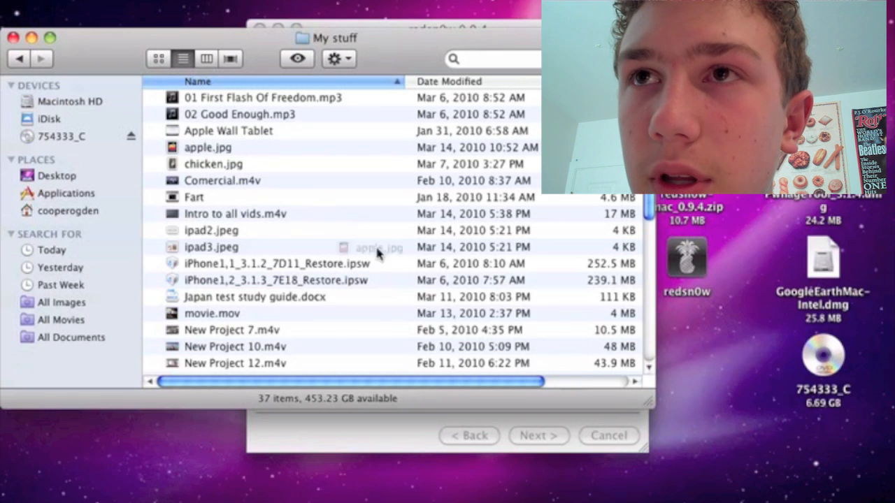
left_click_drag(207, 147, 689, 454)
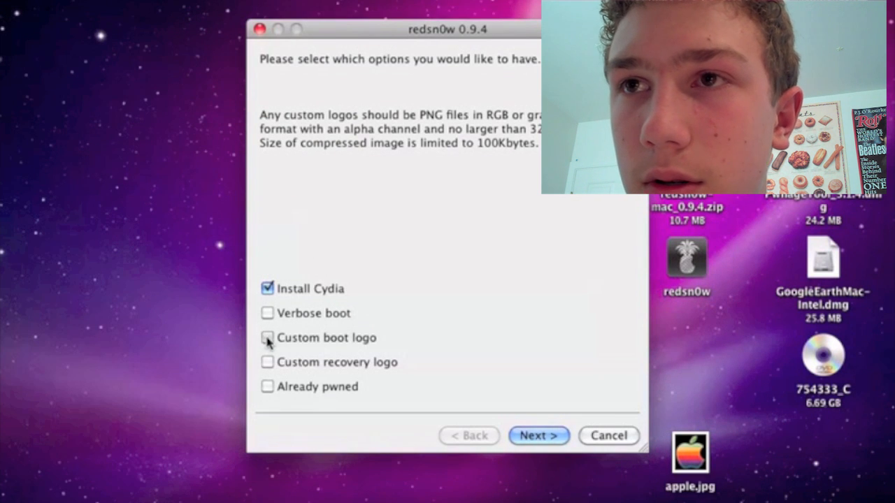
Tick Custom boot logo, cancel its chooser, and continue to the power-off-and-plug-in instruction
left_click(267, 337)
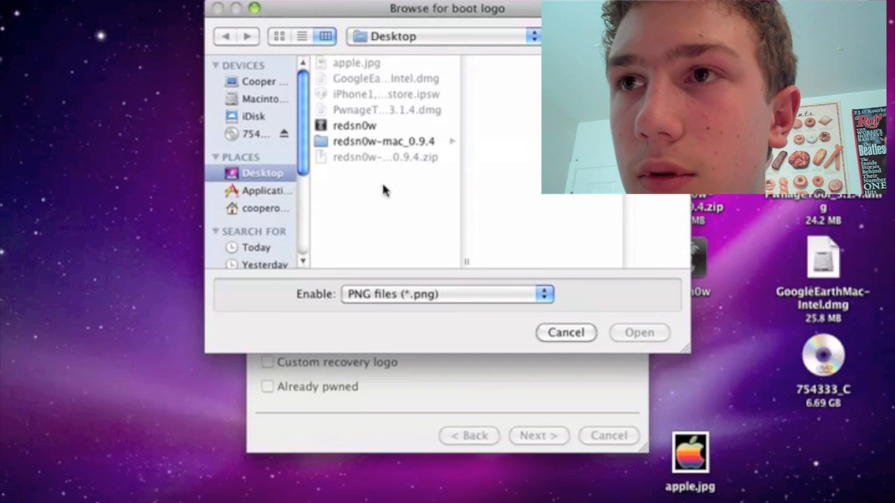
mouse_move(428, 244)
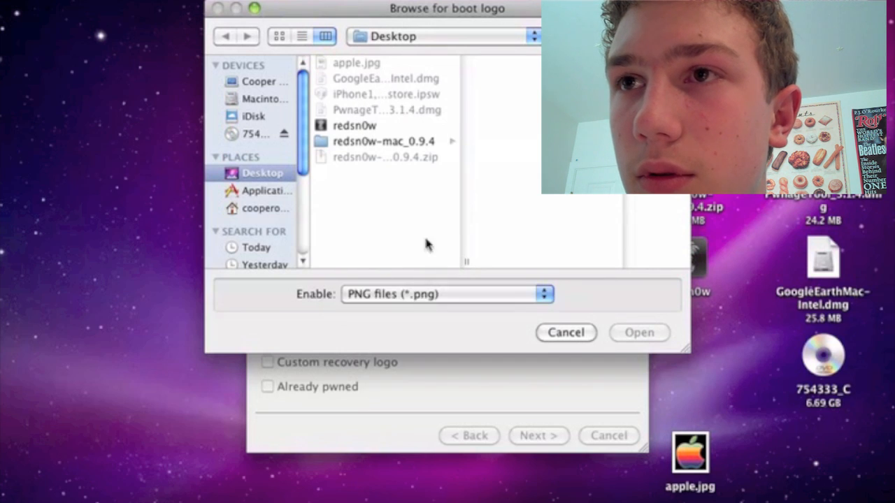
left_click(565, 333)
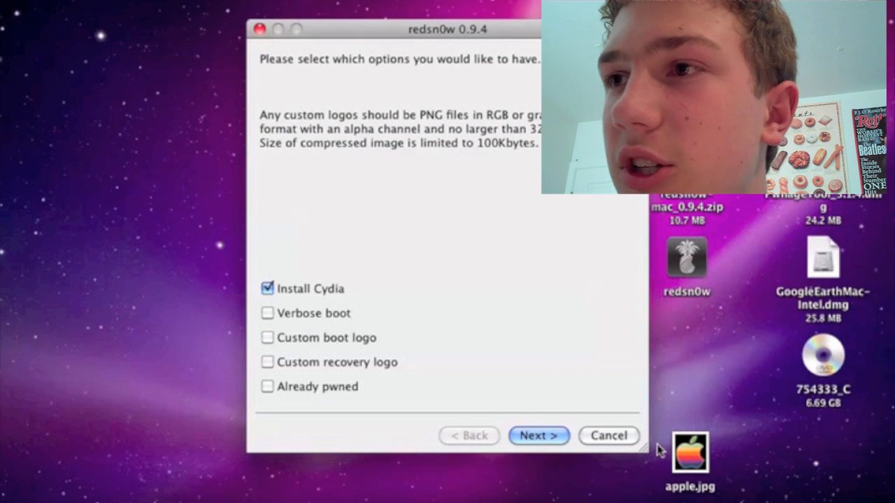
mouse_move(677, 419)
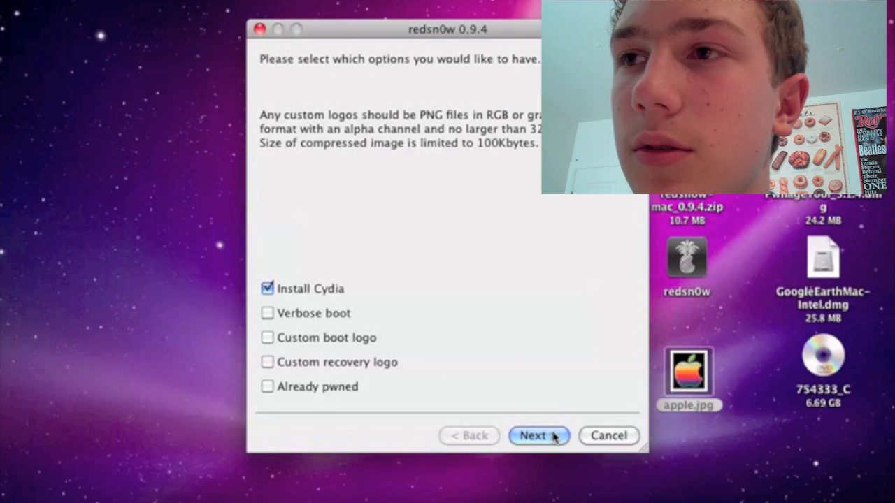
left_click(538, 436)
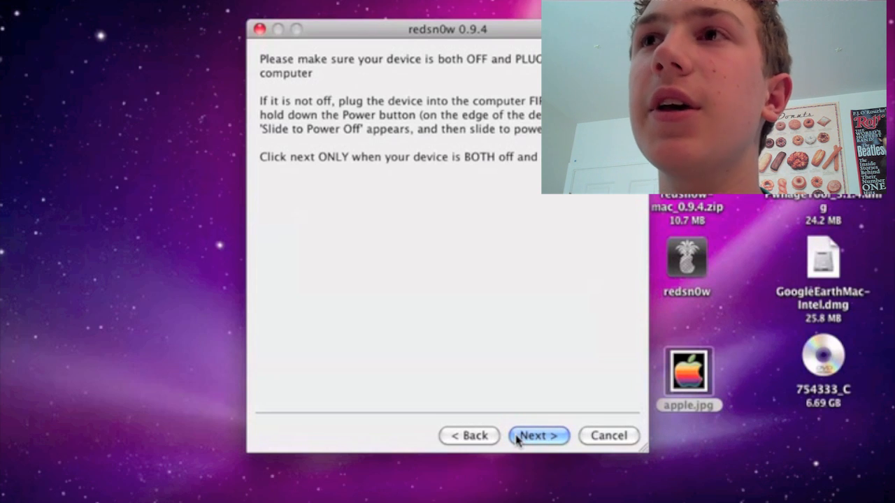
Step back and forth through the device-off instructions, then begin the DFU mode countdown
left_click(539, 436)
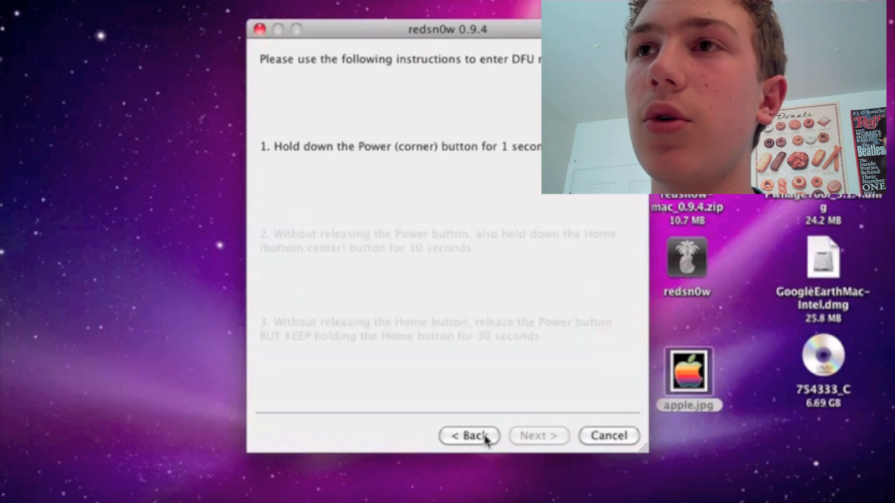
left_click(470, 436)
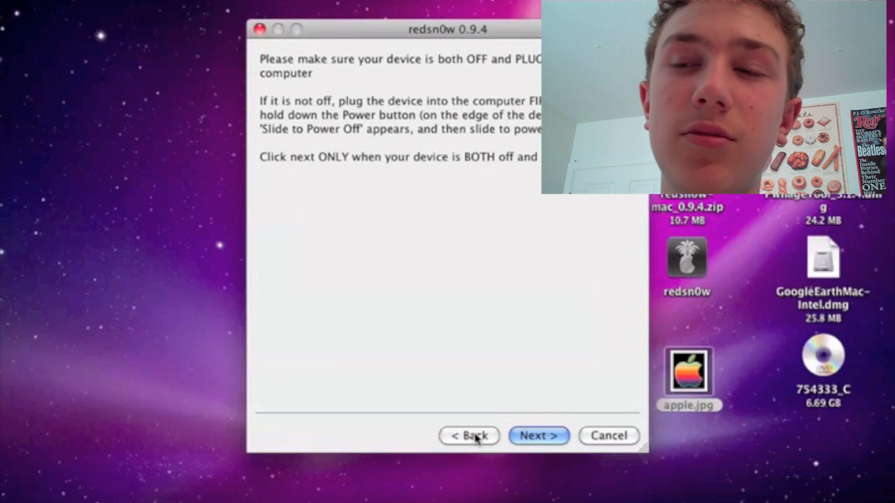
left_click(538, 436)
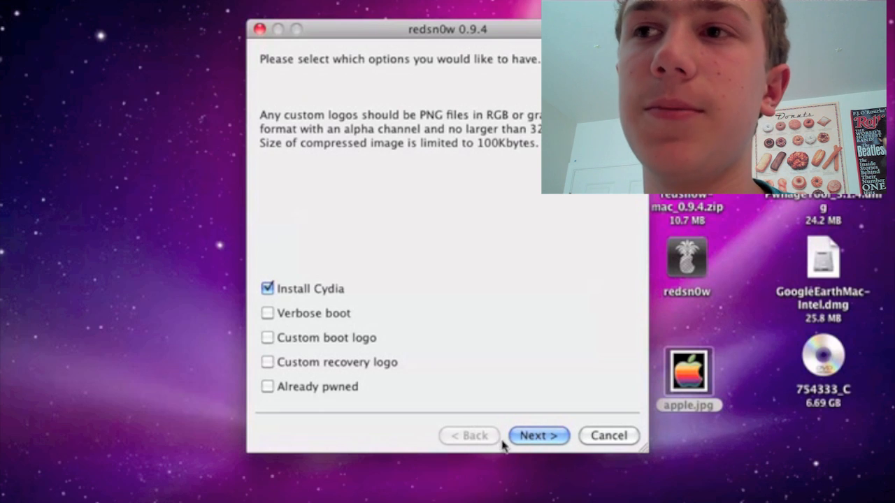
left_click(538, 437)
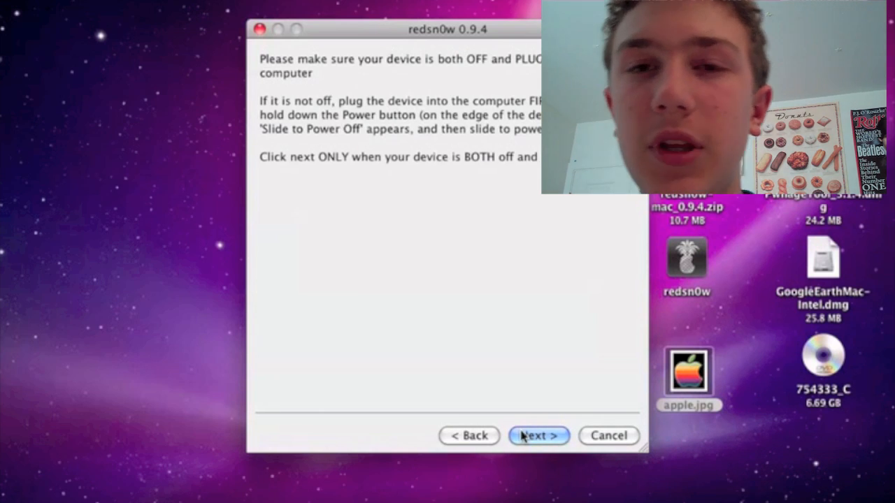
left_click(538, 437)
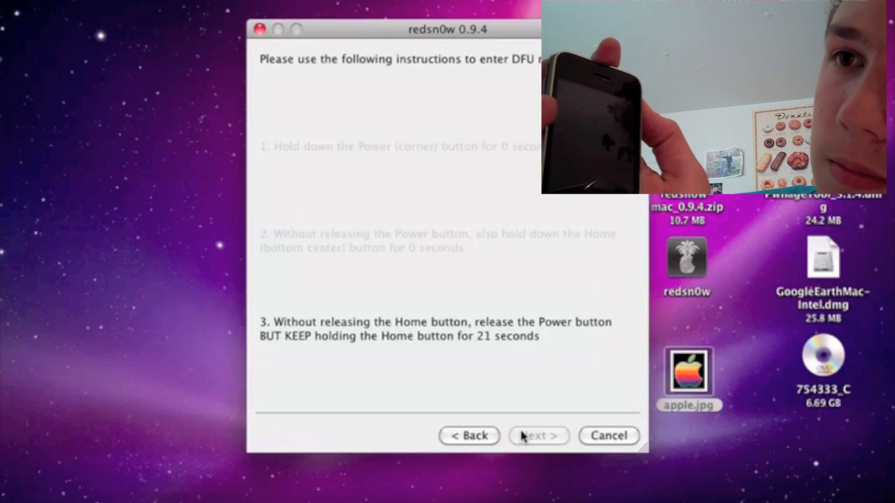
left_click(539, 436)
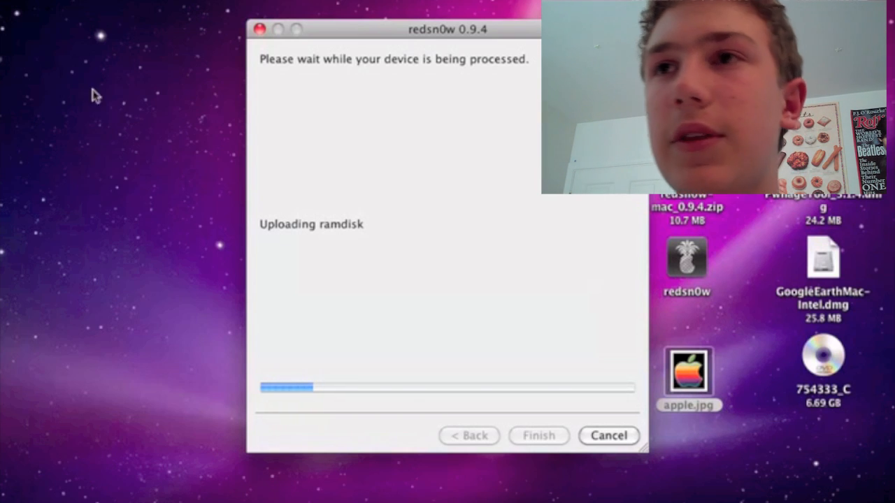
mouse_move(209, 370)
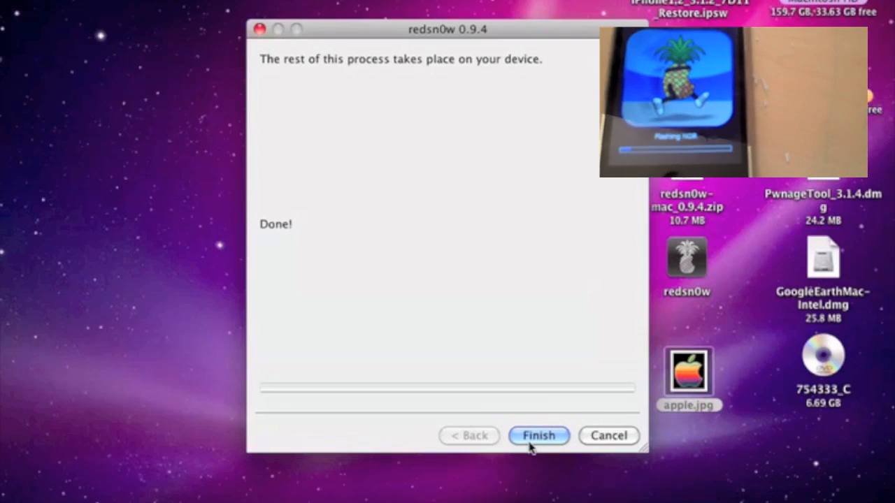
Finish the wizard, leaving the desktop while the iPhone shows Flashing NOR
left_click(540, 437)
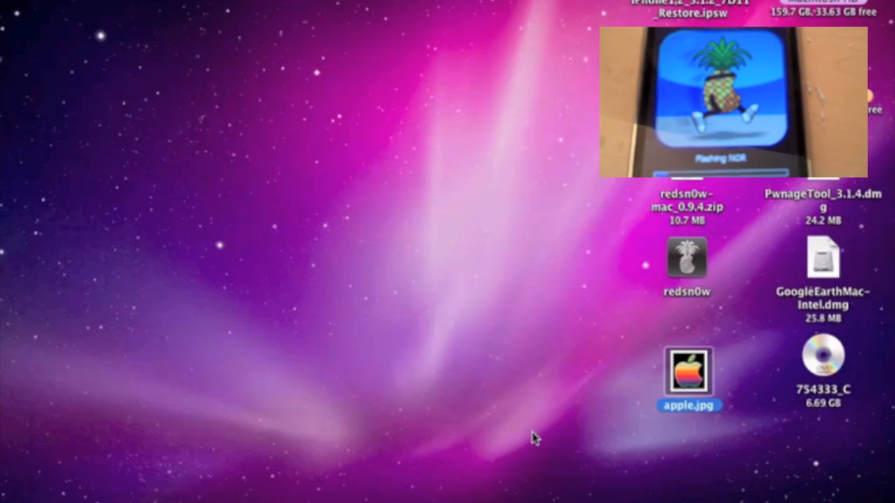